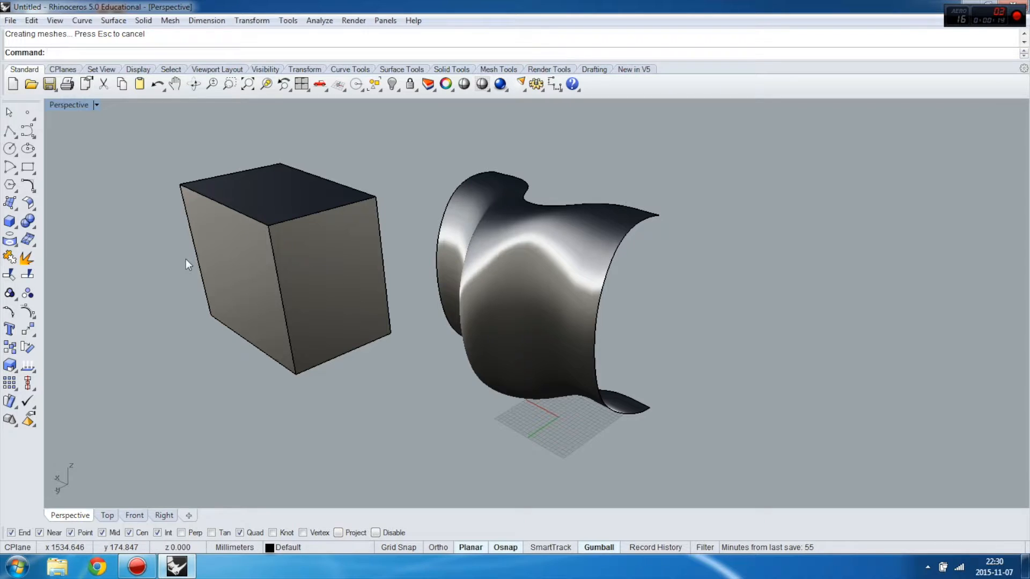
{"action": "mouse_move", "coordinate": [400, 101]}
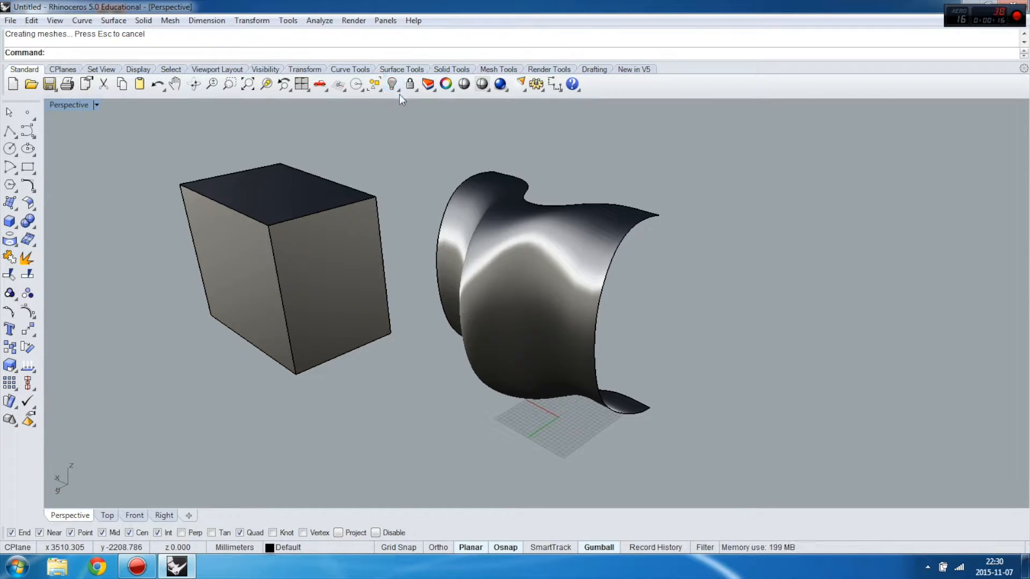
{"action": "mouse_move", "coordinate": [422, 144]}
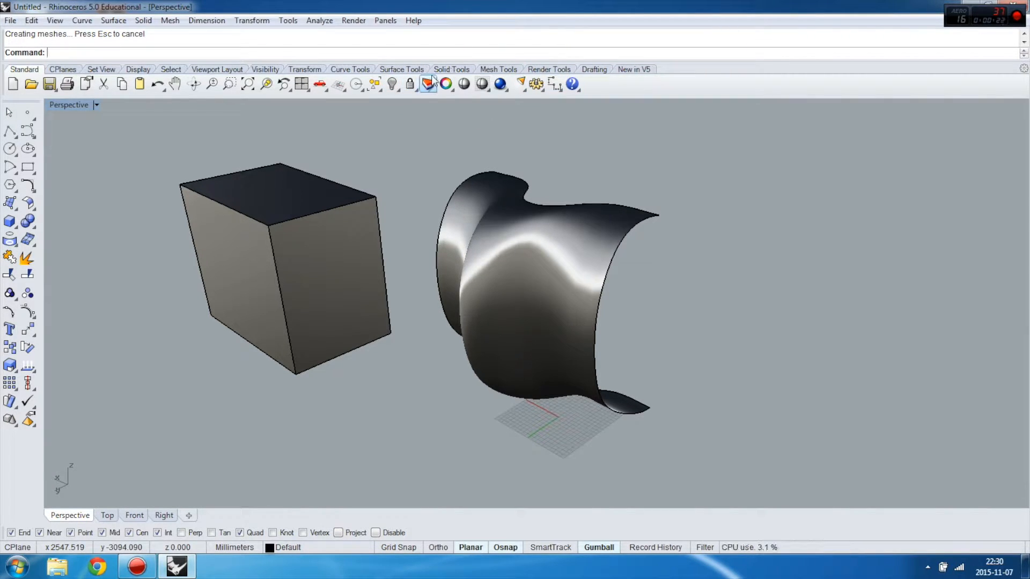
Show the shaded display settings for the Perspective viewport in the Properties panel.
{"action": "left_click", "coordinate": [447, 85]}
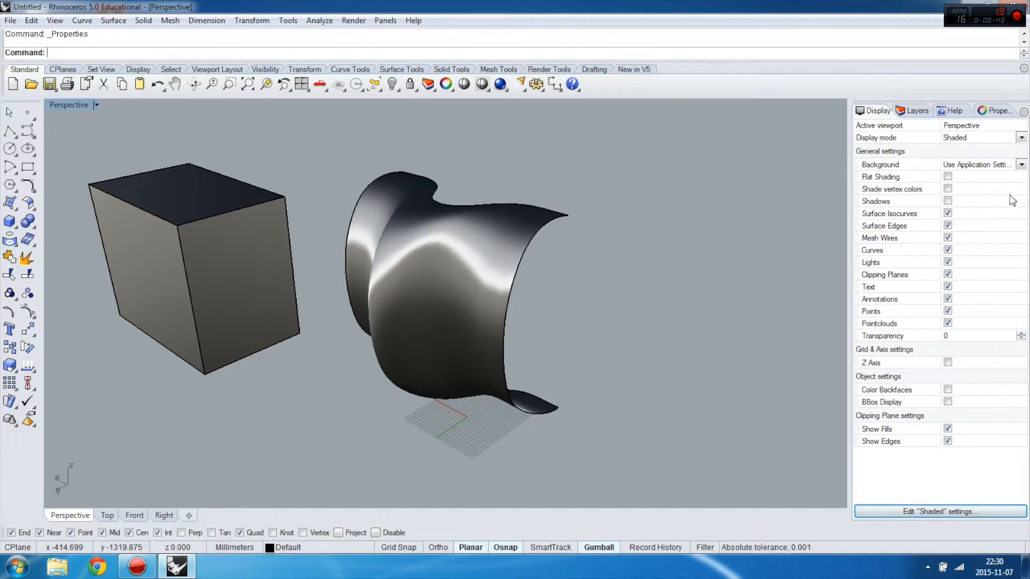
{"action": "mouse_move", "coordinate": [832, 215]}
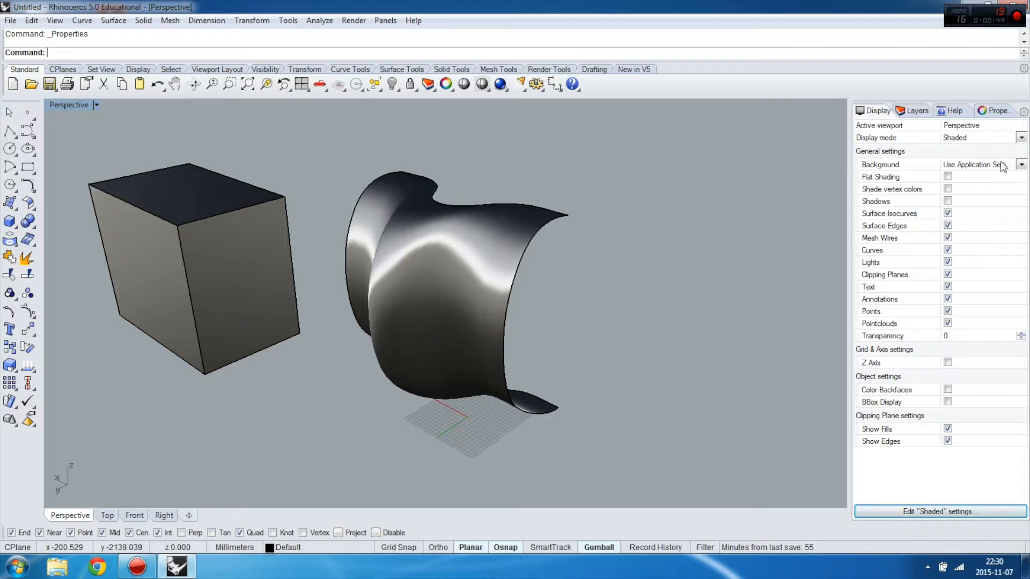
Change the viewport background from a four-colour to a two-colour gradient.
{"action": "left_click", "coordinate": [1022, 164]}
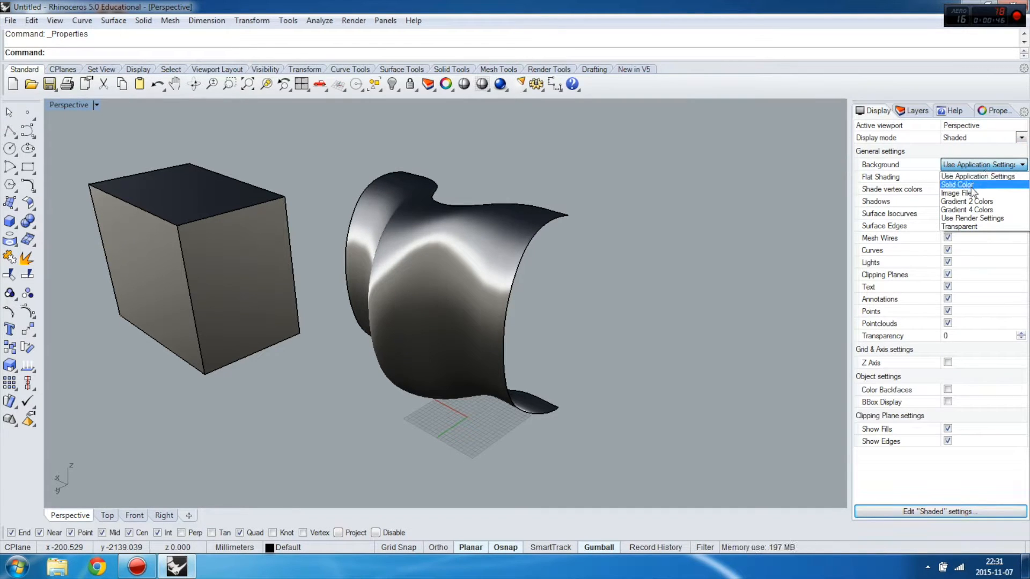
{"action": "mouse_move", "coordinate": [967, 210]}
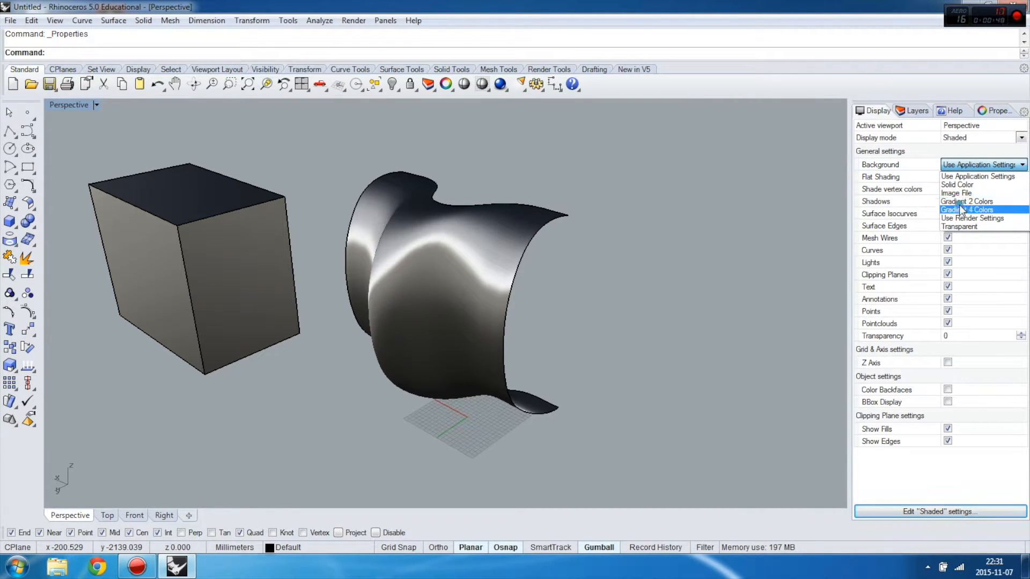
{"action": "left_click", "coordinate": [968, 209]}
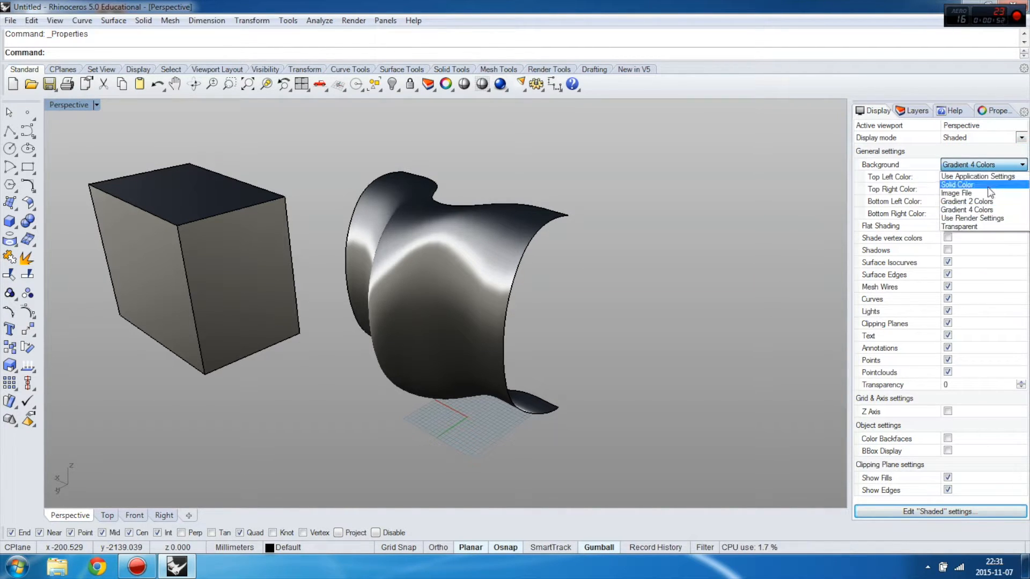
{"action": "left_click", "coordinate": [968, 202]}
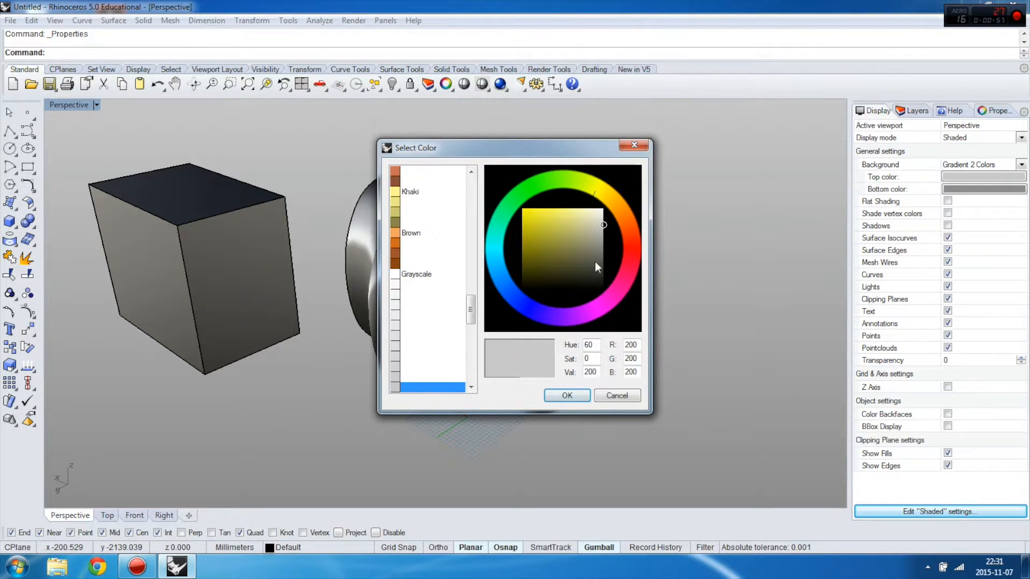
{"action": "left_click", "coordinate": [566, 395]}
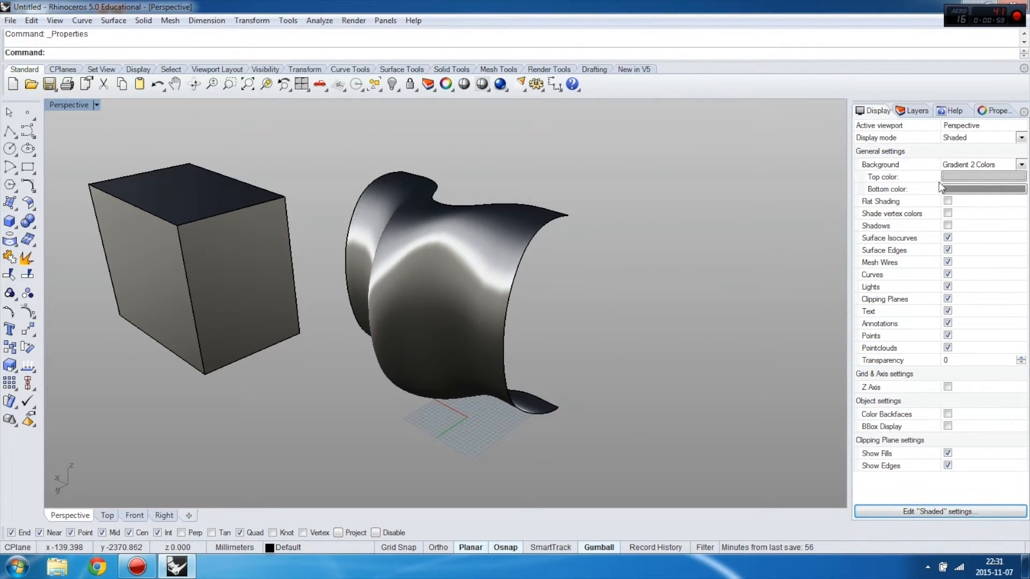
Make the gradient's top colour yellow over the grey bottom.
{"action": "left_click", "coordinate": [983, 176]}
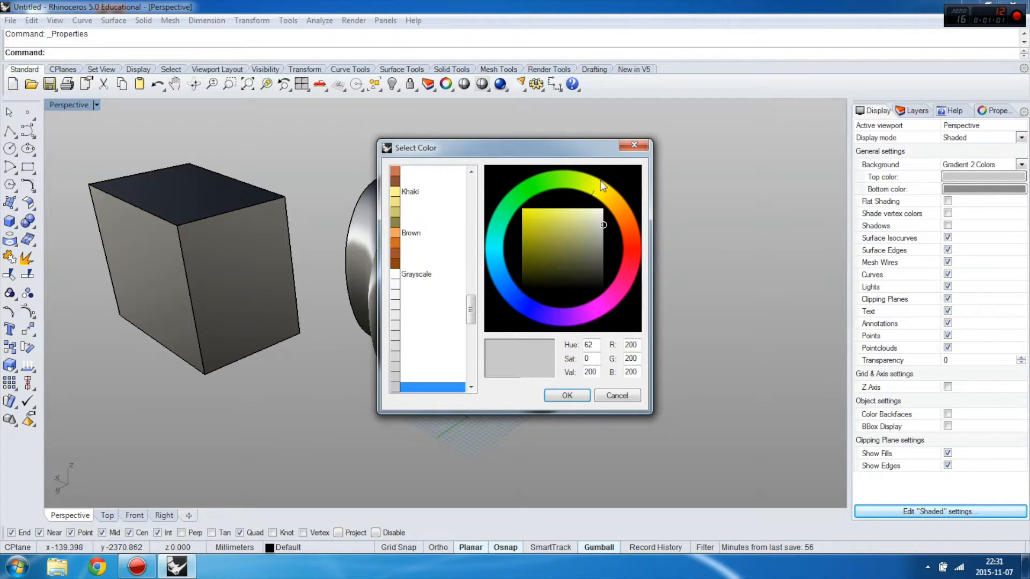
{"action": "left_click", "coordinate": [522, 221]}
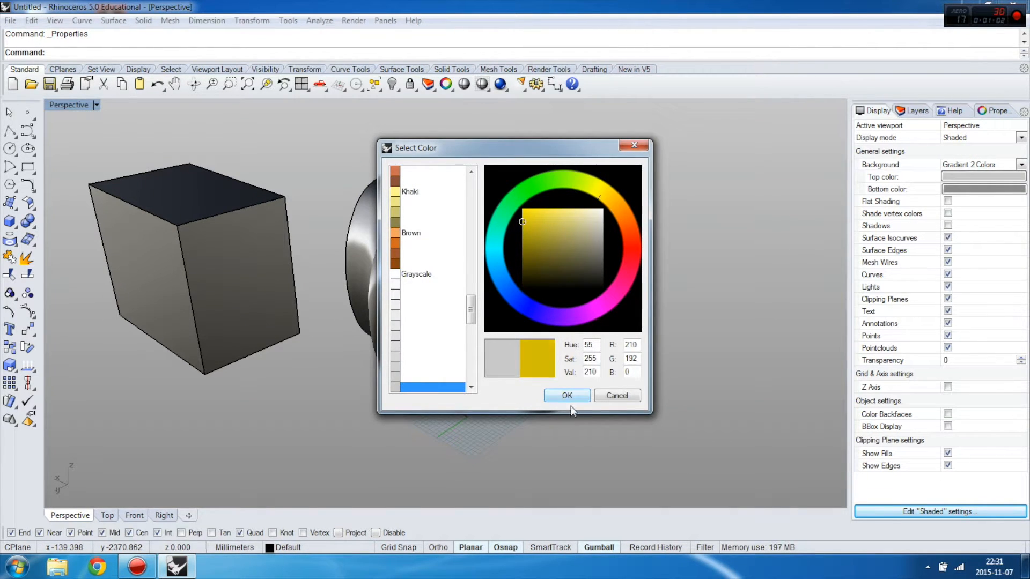
{"action": "left_click", "coordinate": [567, 395]}
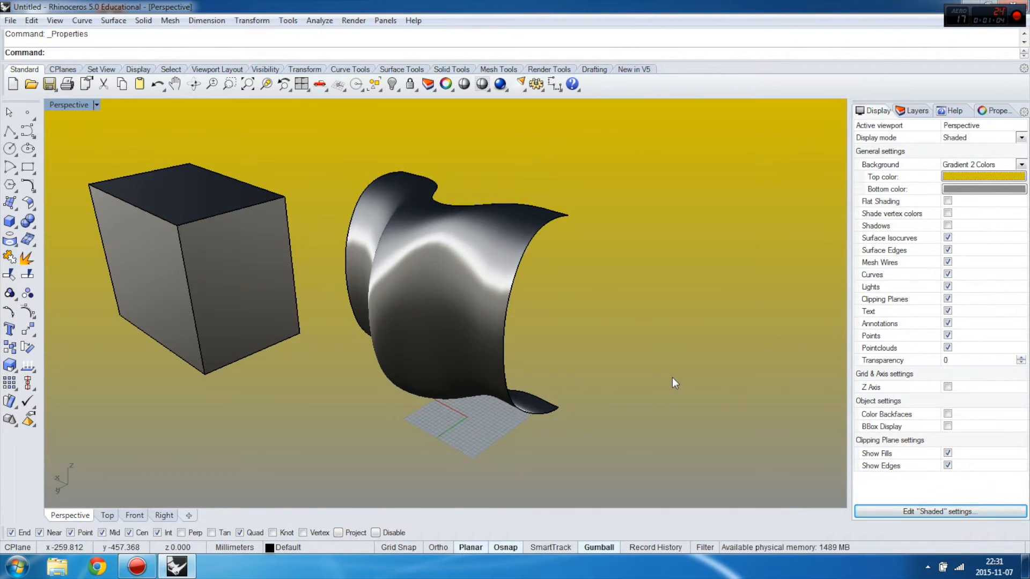
{"action": "mouse_move", "coordinate": [747, 320]}
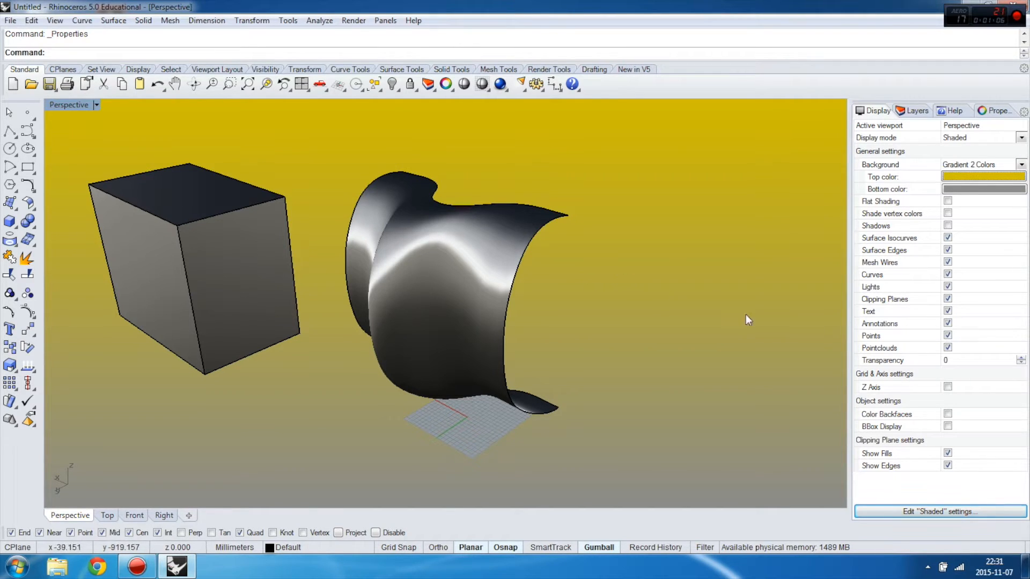
{"action": "left_click", "coordinate": [985, 176]}
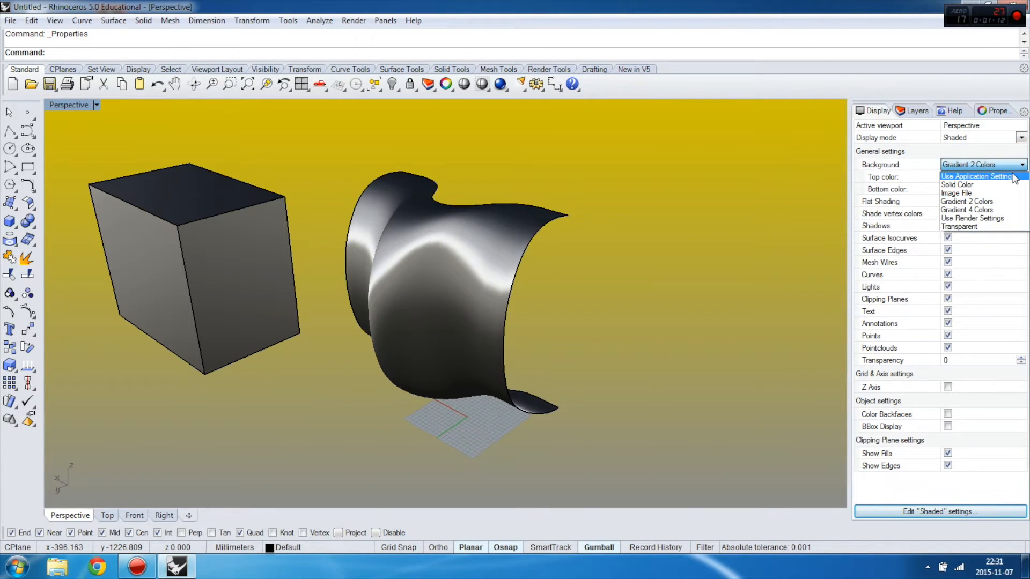
{"action": "mouse_move", "coordinate": [967, 187]}
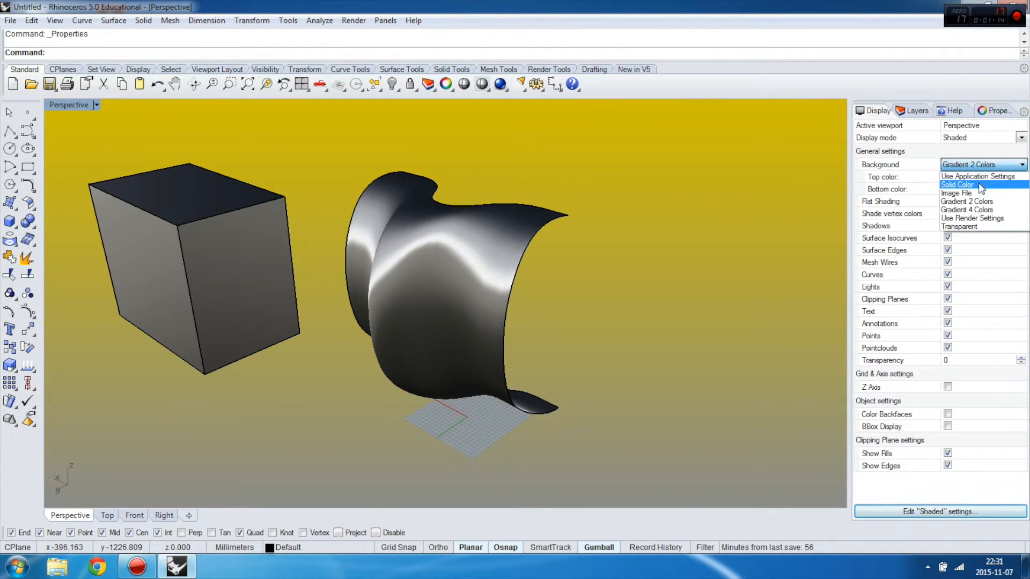
Return the viewport background to Use Application Settings (plain grey).
{"action": "left_click", "coordinate": [957, 185]}
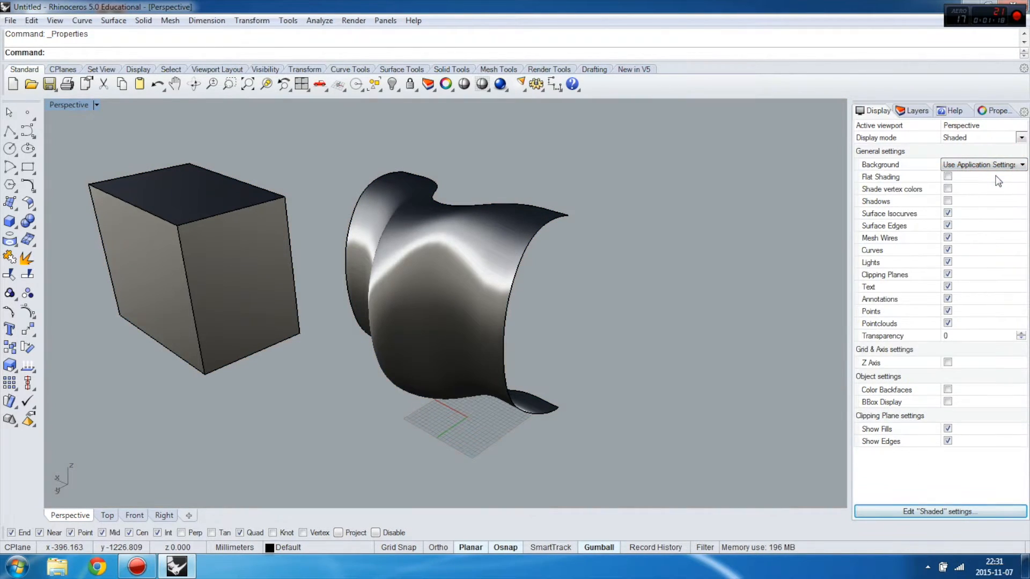
{"action": "mouse_move", "coordinate": [461, 207]}
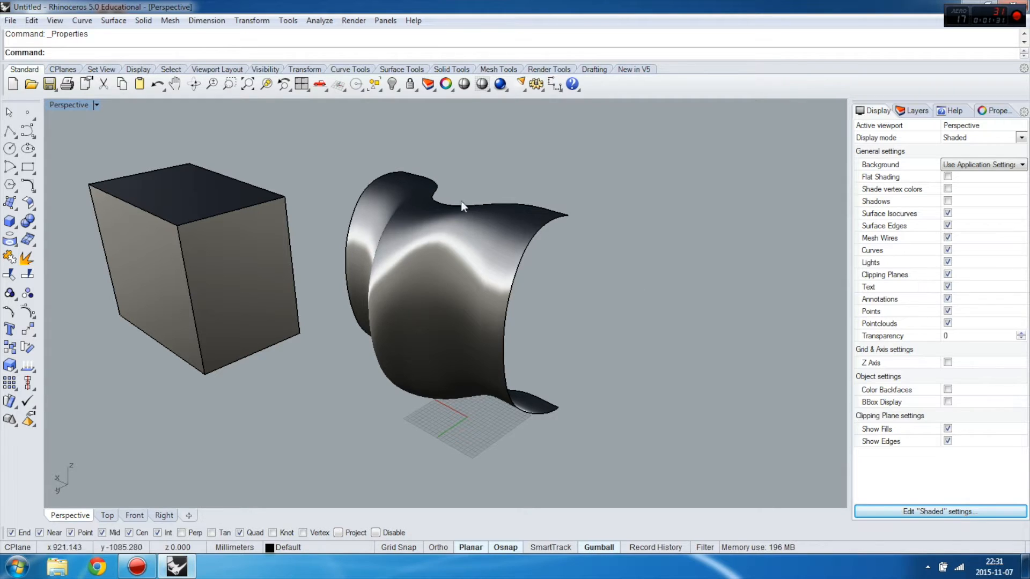
{"action": "mouse_move", "coordinate": [936, 382]}
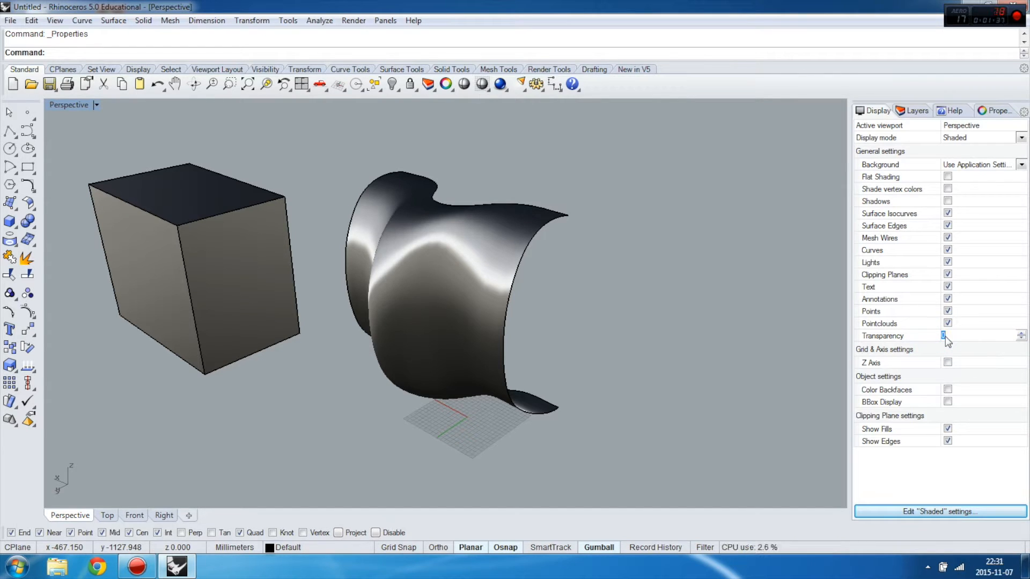
Set transparency to 50 and show the surface's Perspective camera and target properties.
{"action": "type", "text": "50"}
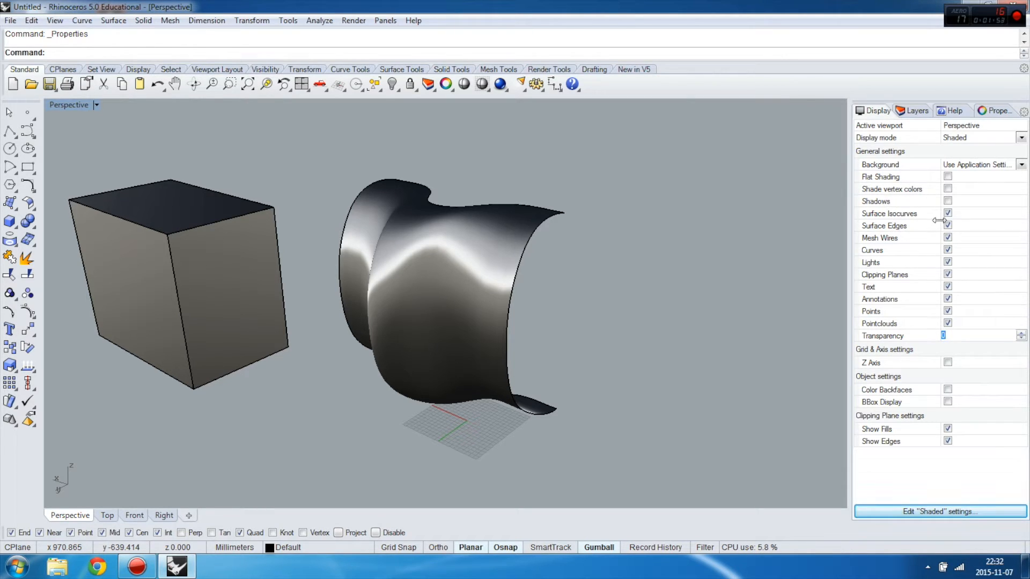
{"action": "left_click", "coordinate": [947, 225]}
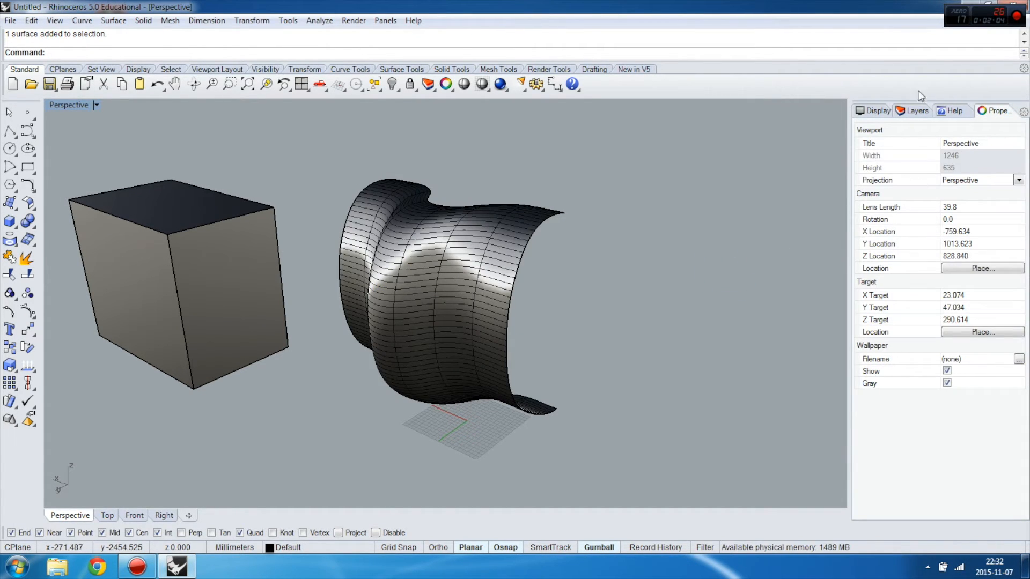
Toggle Surface Isocurves off and back on, then hide the wavy surface.
{"action": "left_click", "coordinate": [877, 111]}
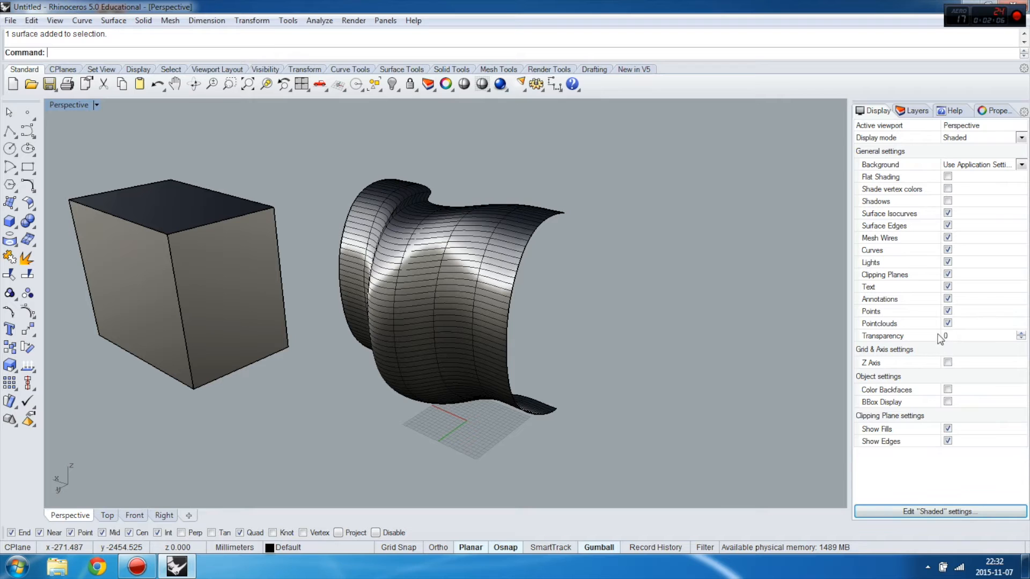
{"action": "left_click", "coordinate": [947, 225]}
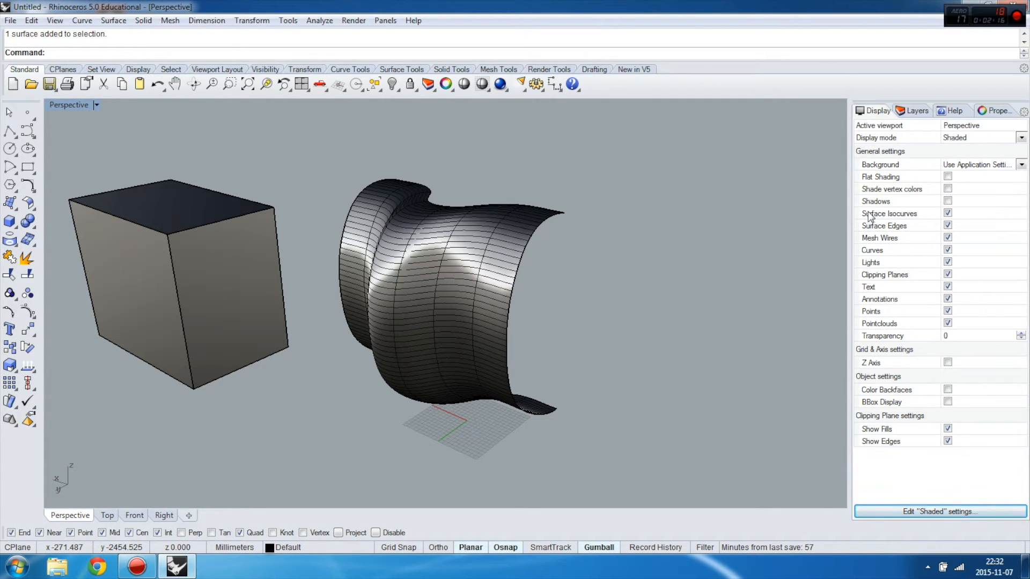
{"action": "left_click", "coordinate": [947, 213]}
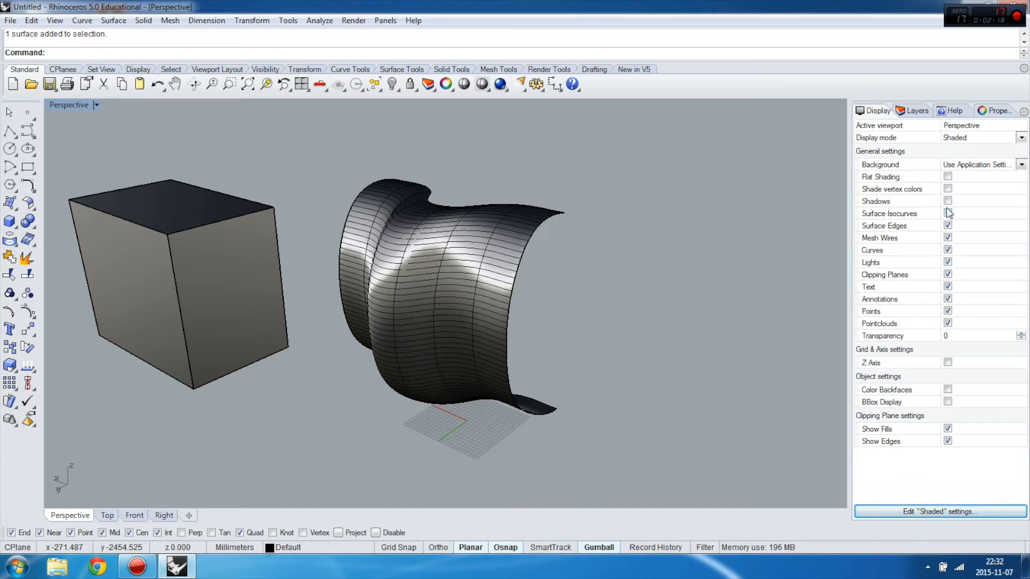
{"action": "left_click", "coordinate": [947, 214]}
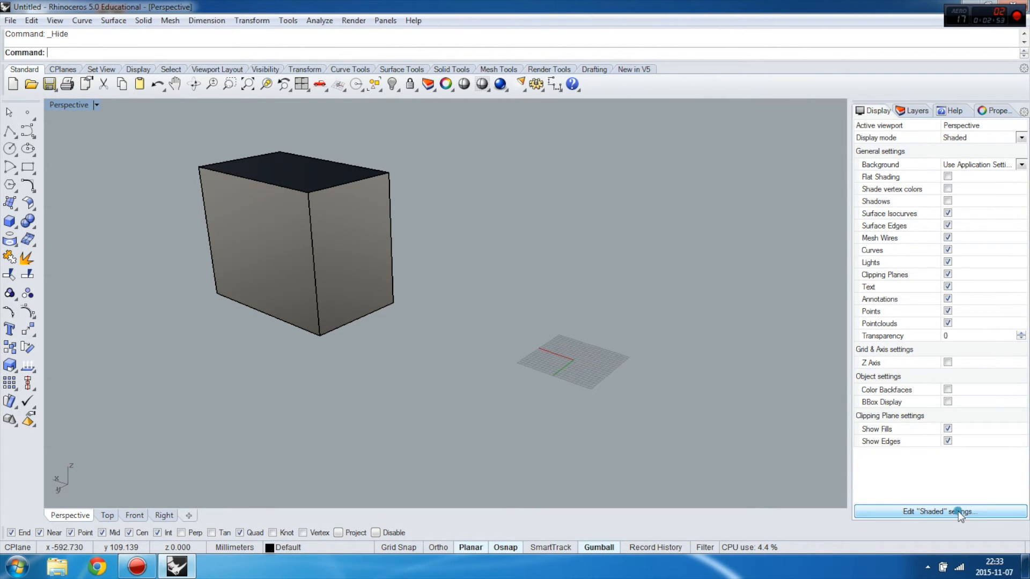
{"action": "left_click", "coordinate": [941, 527]}
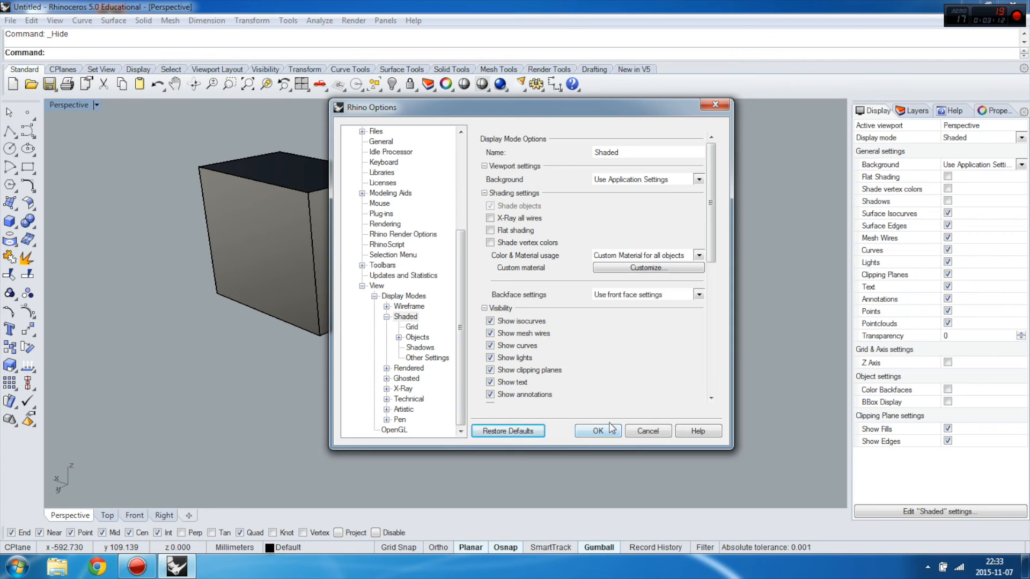
{"action": "left_click", "coordinate": [598, 432]}
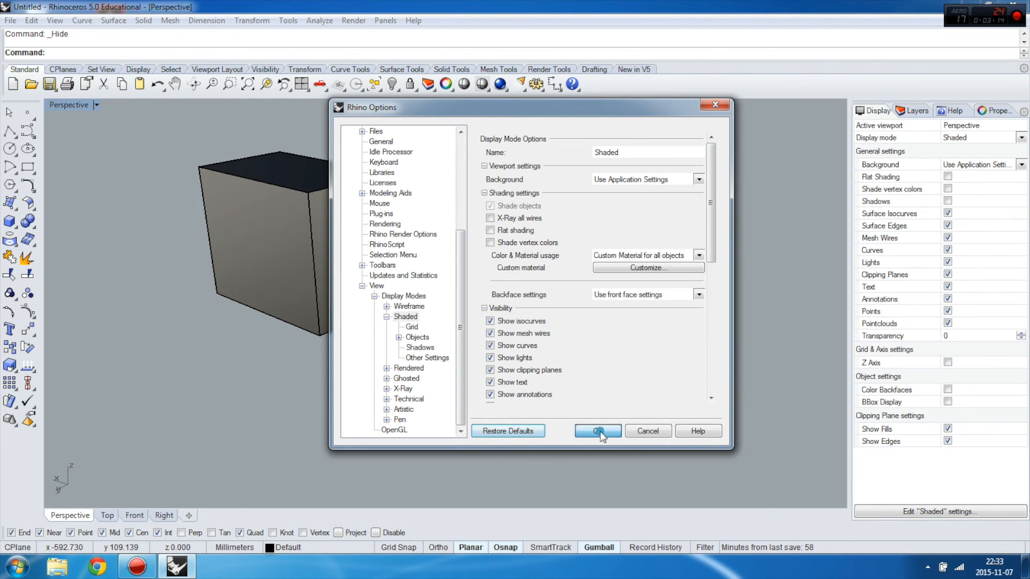
{"action": "left_click", "coordinate": [597, 431]}
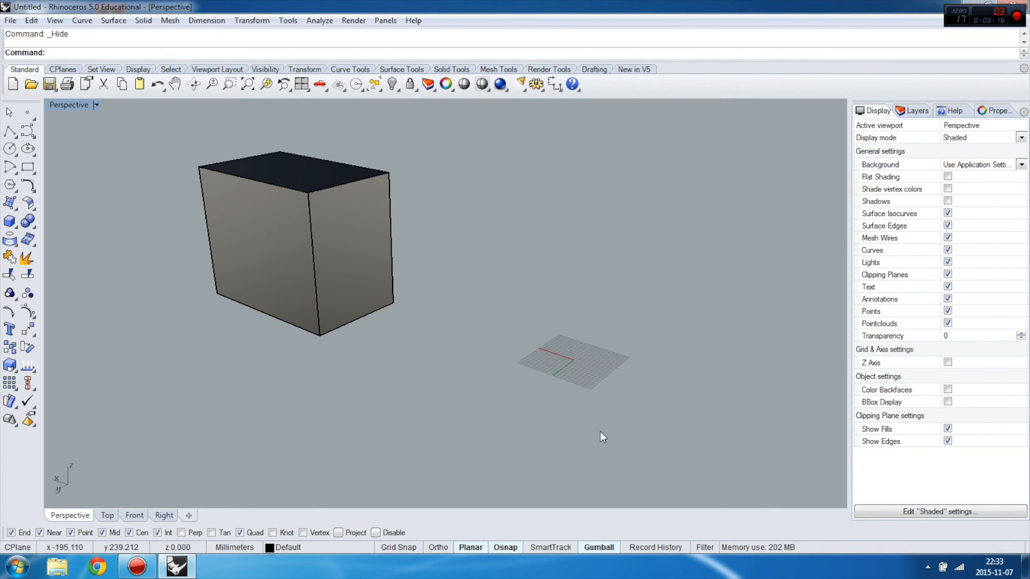